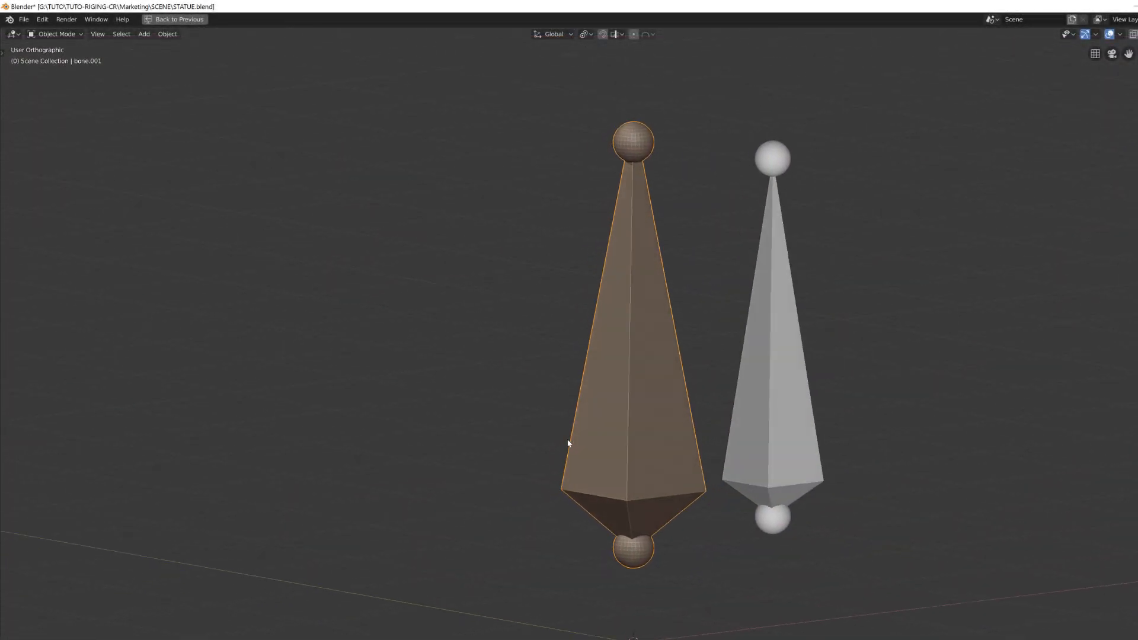
Switch to front view and orbit to inspect the lantern model straight on
{"action": "key", "text": "KP_1"}
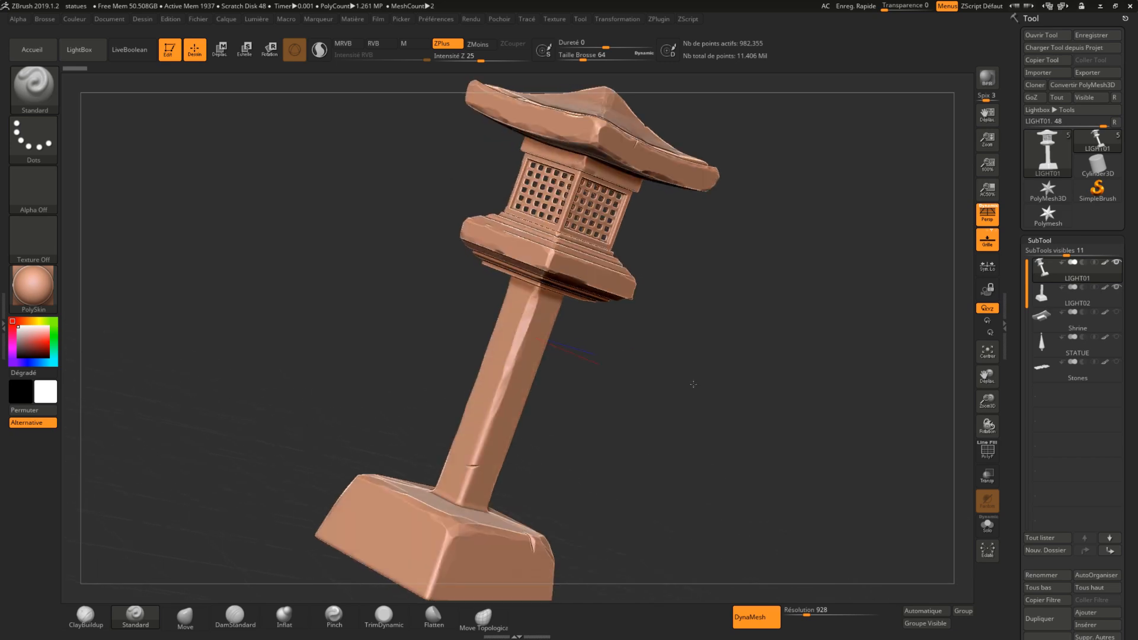
{"action": "left_click_drag", "start_coordinate": [693, 384], "coordinate": [767, 404]}
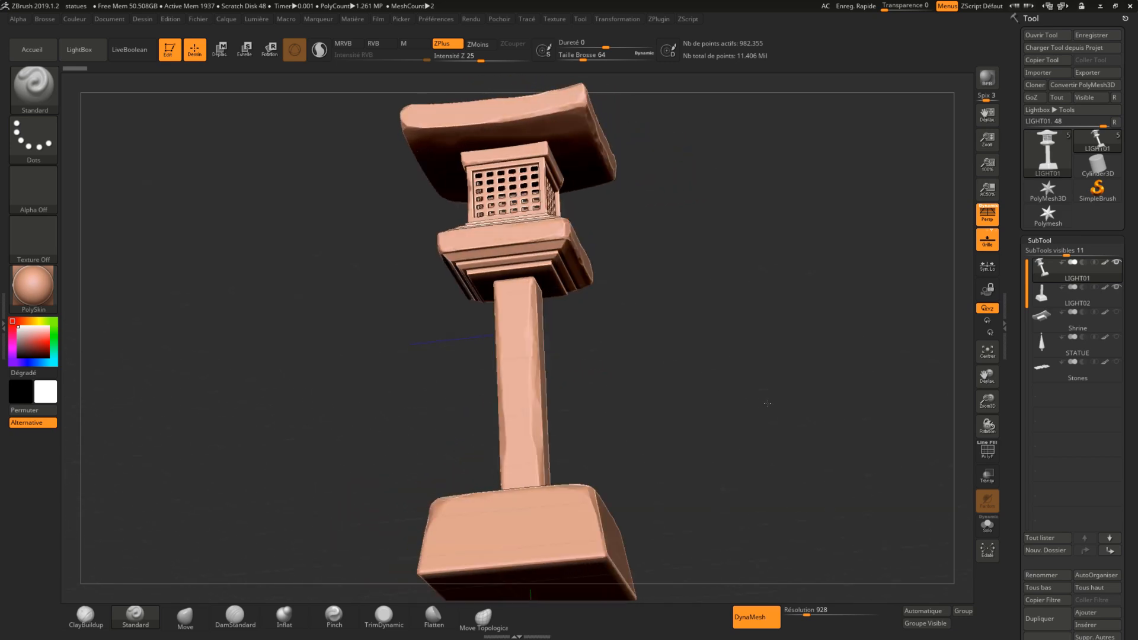
{"action": "left_click_drag", "start_coordinate": [767, 404], "coordinate": [654, 303]}
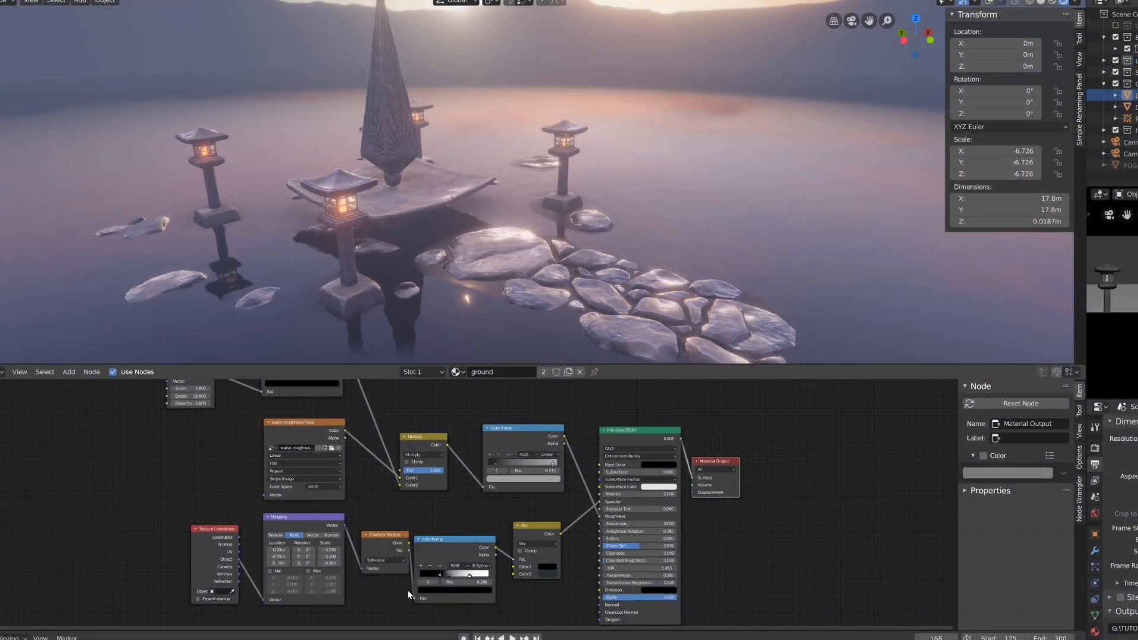
{"action": "mouse_move", "coordinate": [462, 558]}
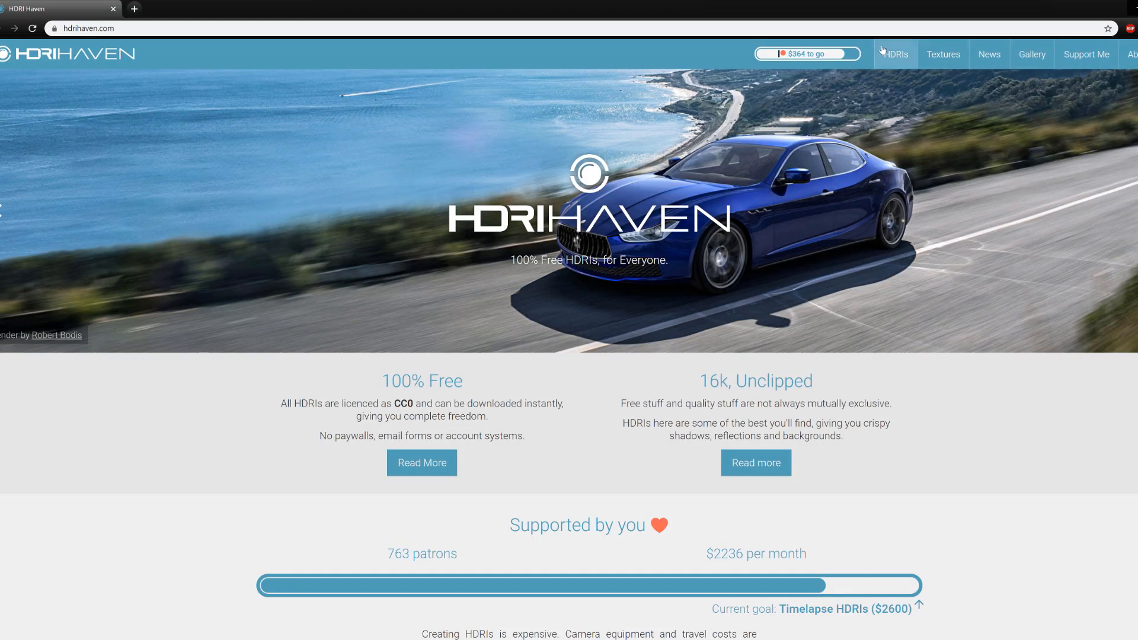
Browse the HDRI Haven library and list its Nature category HDRIs
{"action": "left_click", "coordinate": [896, 54]}
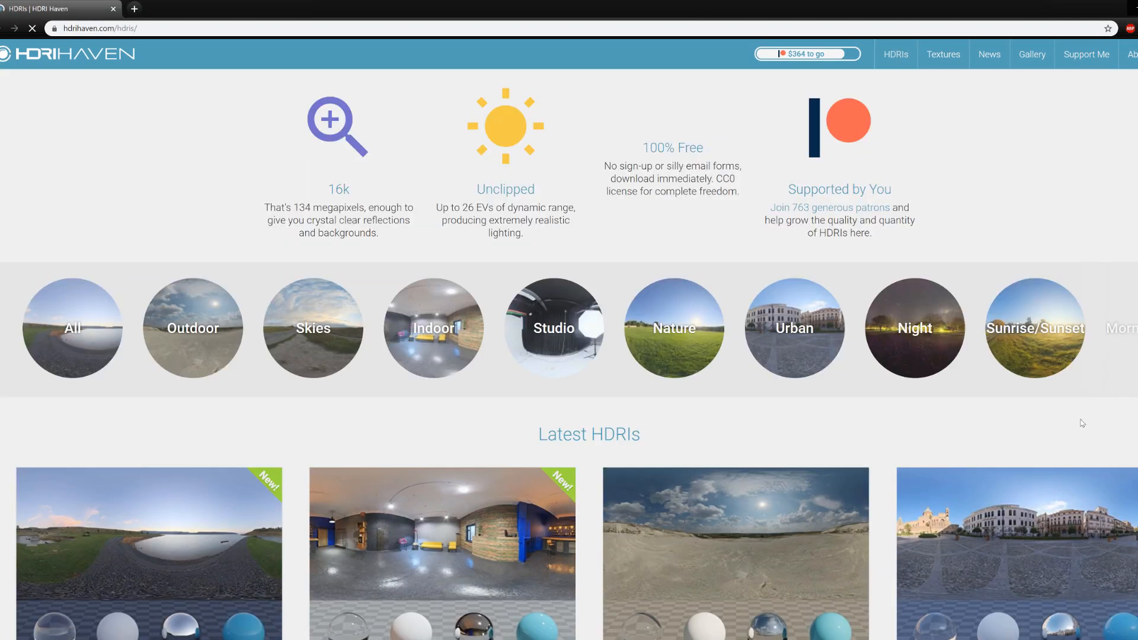
{"action": "scroll", "scroll_direction": "down", "scroll_amount": 3}
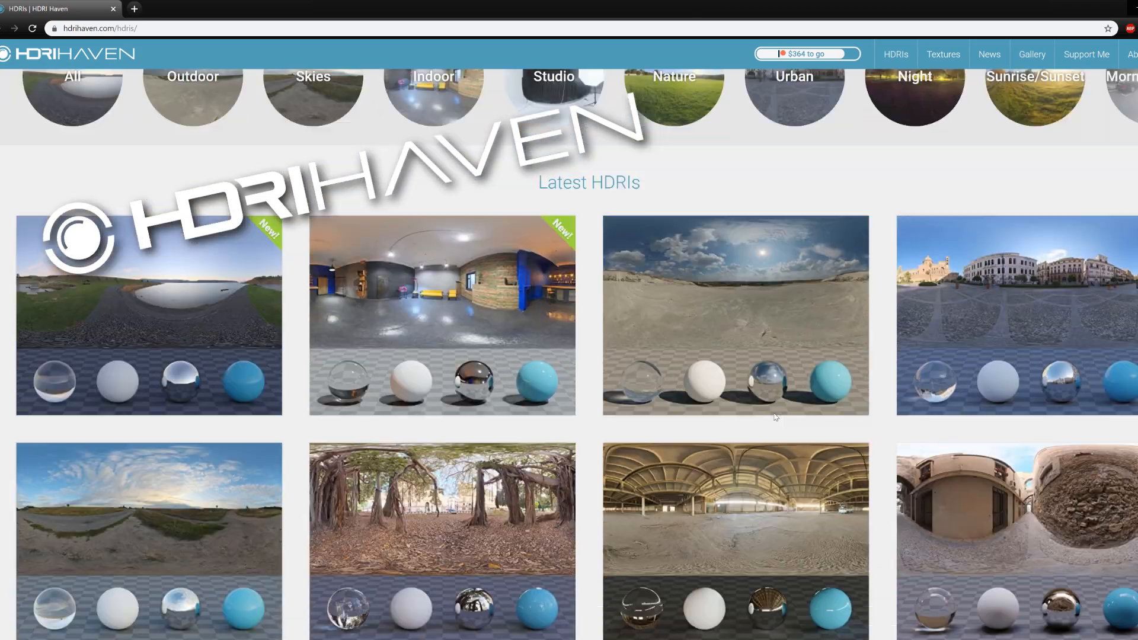
{"action": "scroll", "scroll_direction": "up", "scroll_amount": 3}
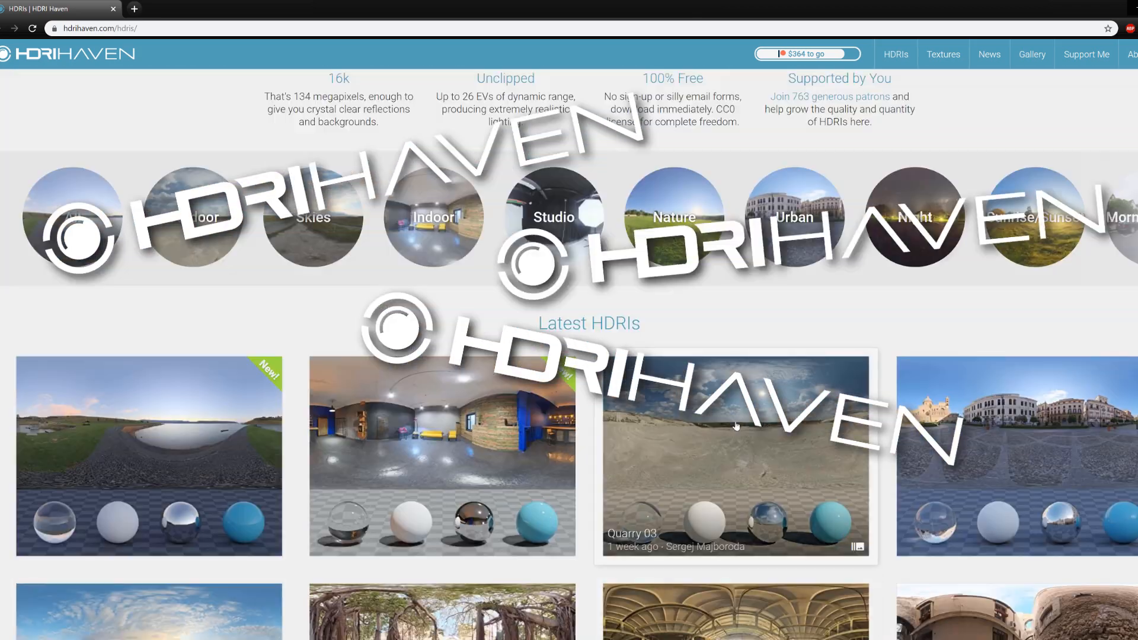
{"action": "left_click", "coordinate": [675, 217]}
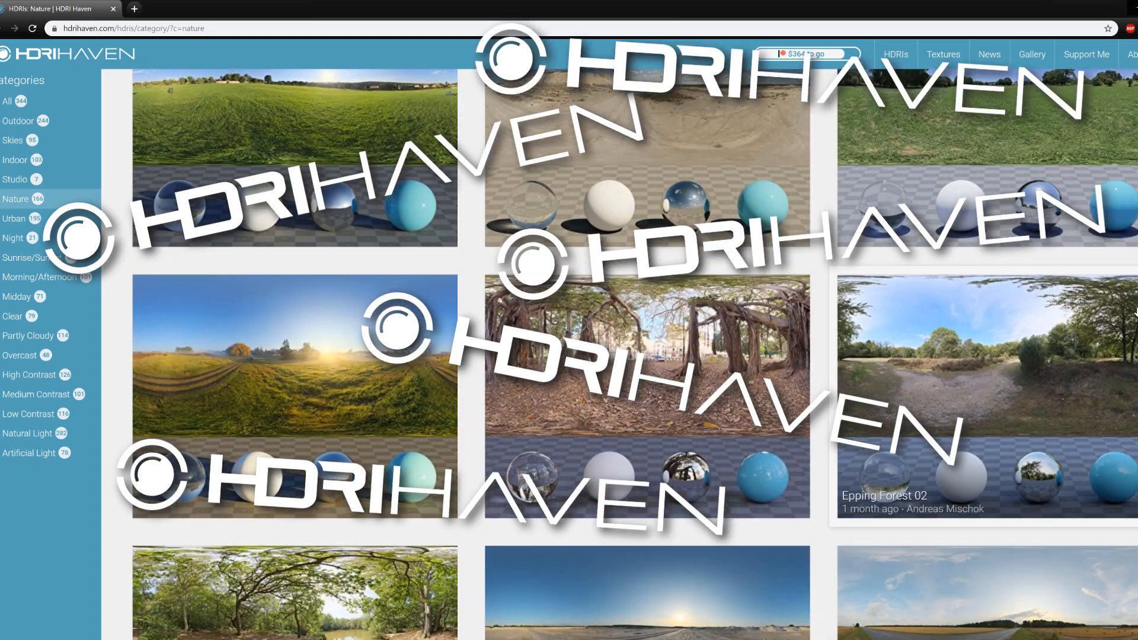
{"action": "scroll", "scroll_direction": "down", "scroll_amount": 3}
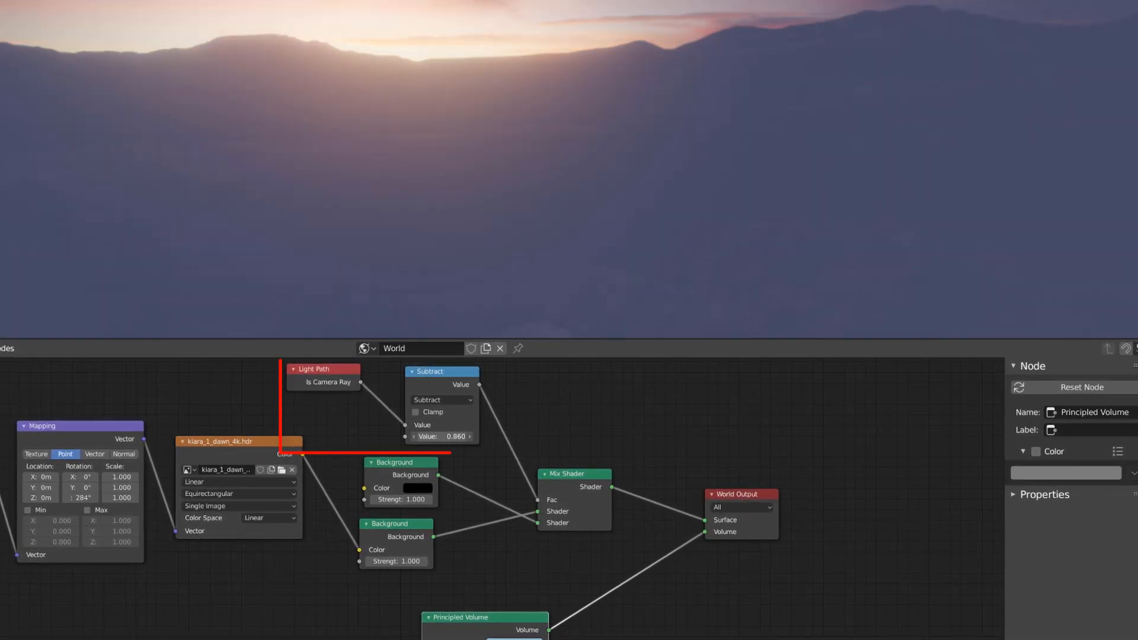
Show the World node tree built on the kiara_1_dawn_4k.hdr Environment Texture
{"action": "left_click", "coordinate": [442, 437]}
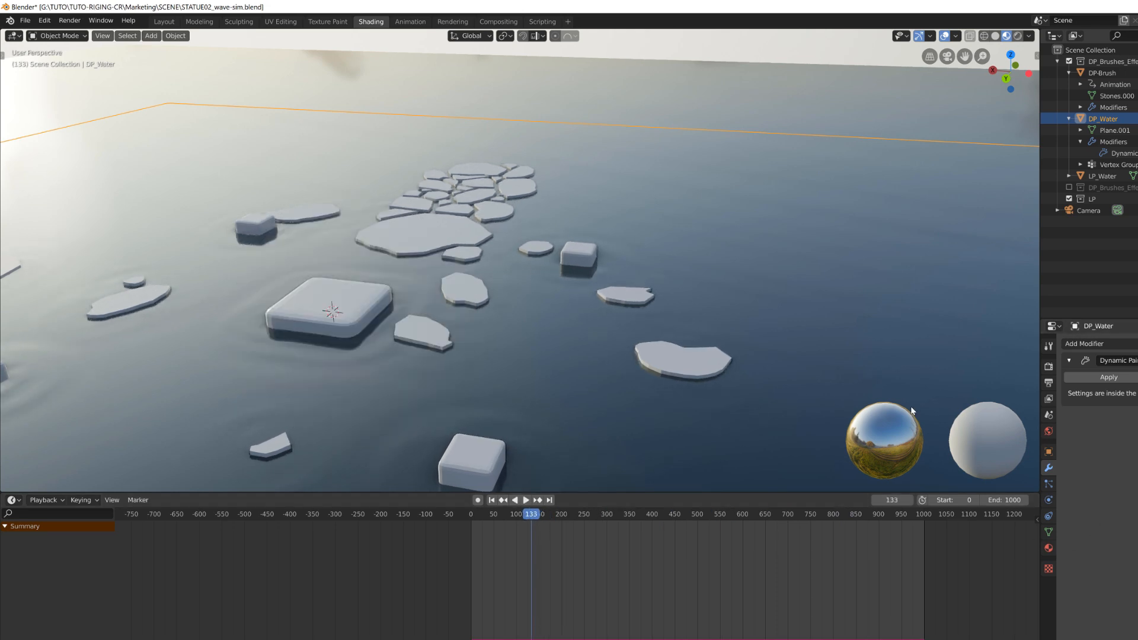
{"action": "mouse_move", "coordinate": [1049, 523]}
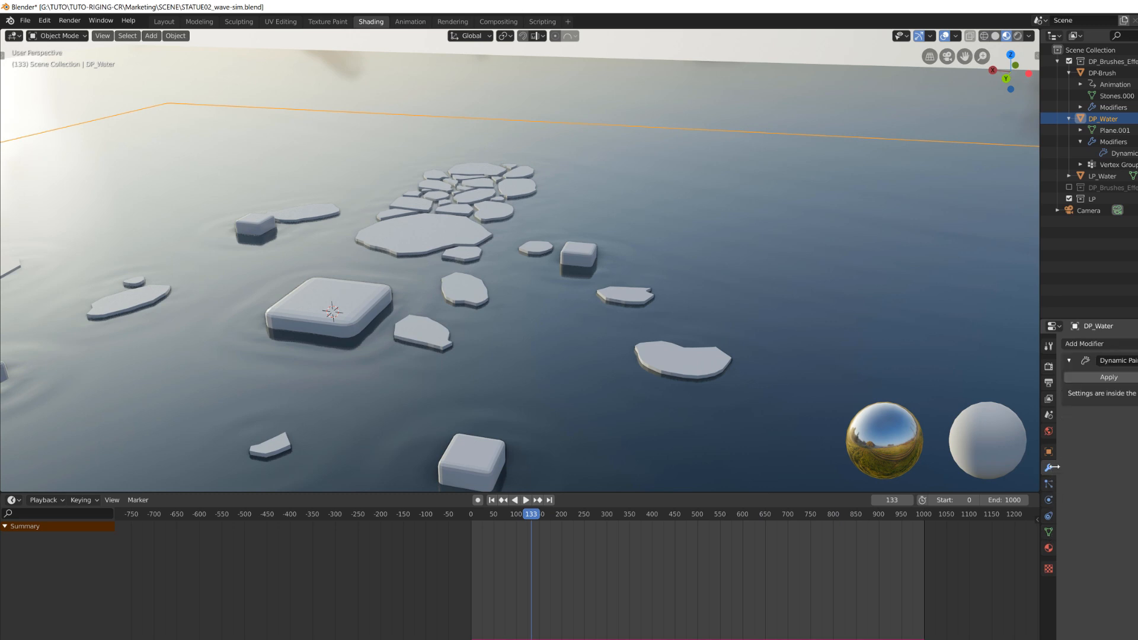
View the water object's constraints, then its Dynamic Paint physics settings
{"action": "left_click", "coordinate": [1048, 516]}
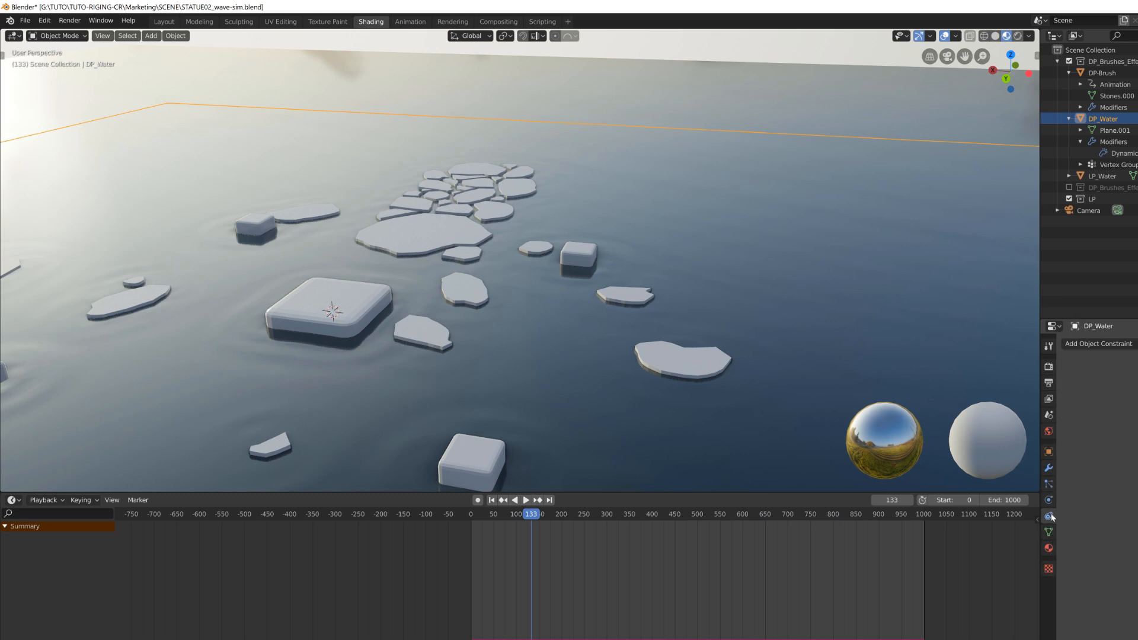
{"action": "left_click", "coordinate": [1048, 468]}
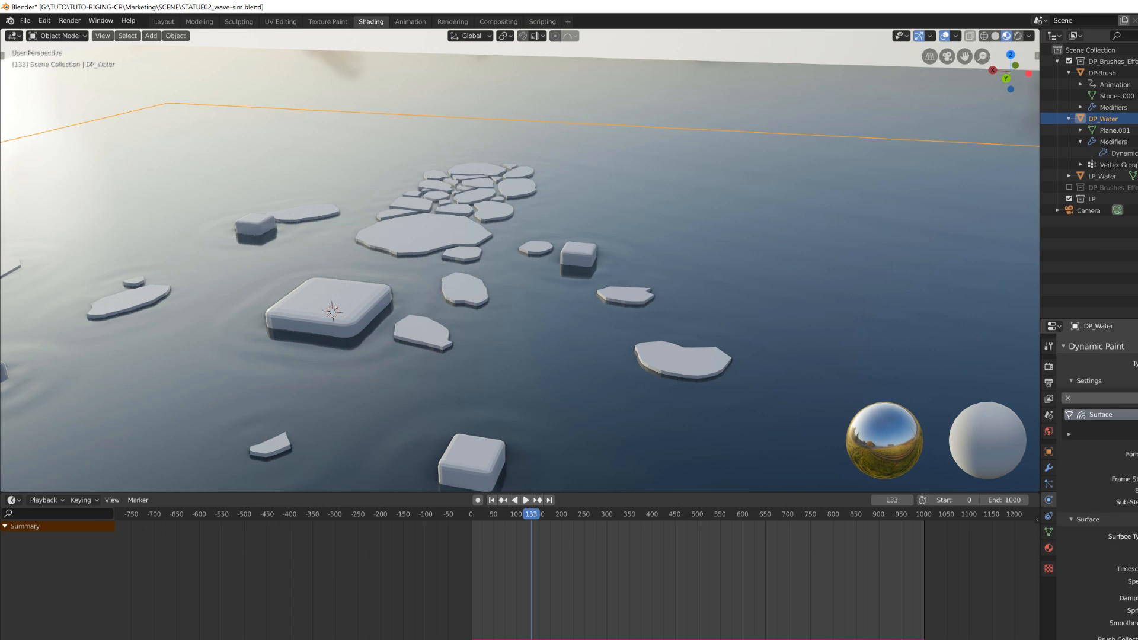
{"action": "left_click", "coordinate": [527, 501]}
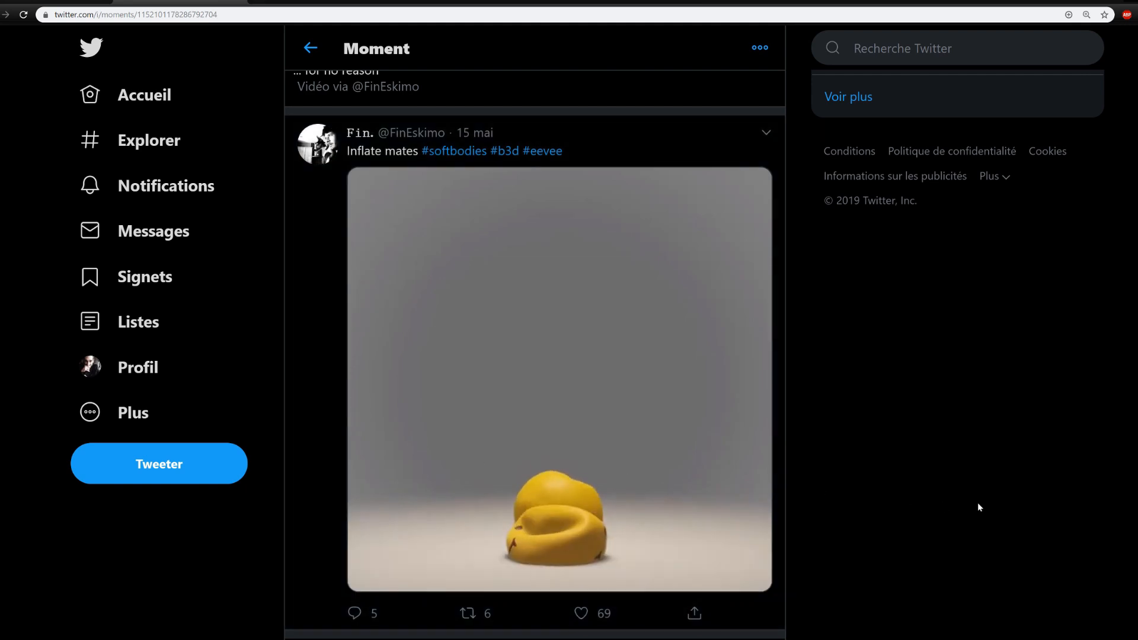
Scroll through the Twitter Moment's Blender EEVEE animation clips
{"action": "scroll", "scroll_direction": "down", "scroll_amount": 3}
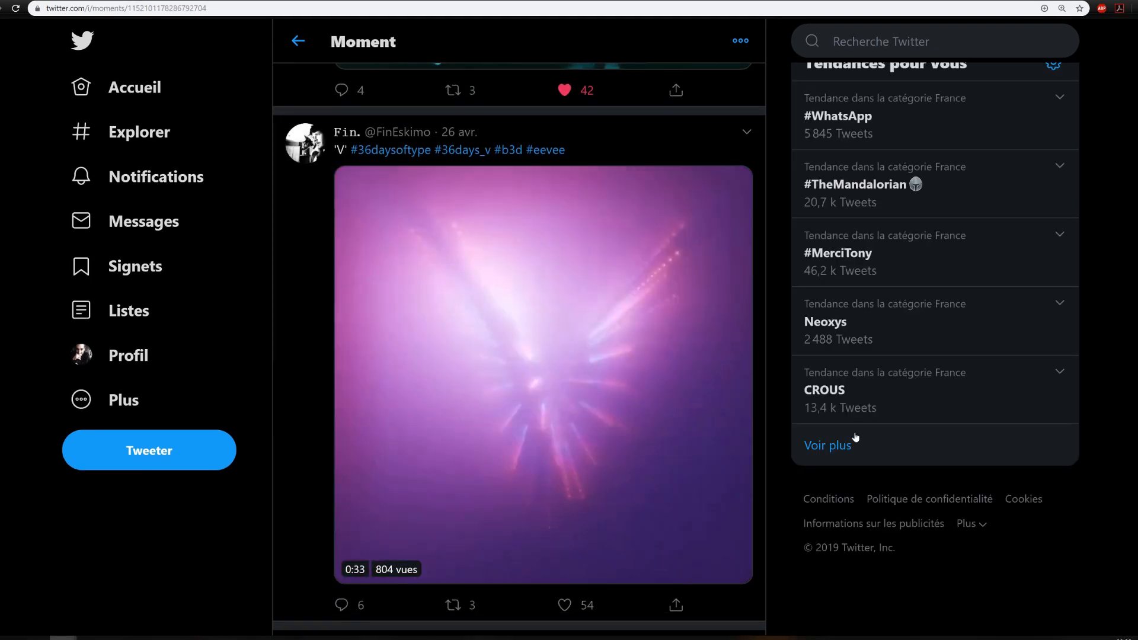
{"action": "scroll", "scroll_direction": "down", "scroll_amount": 3}
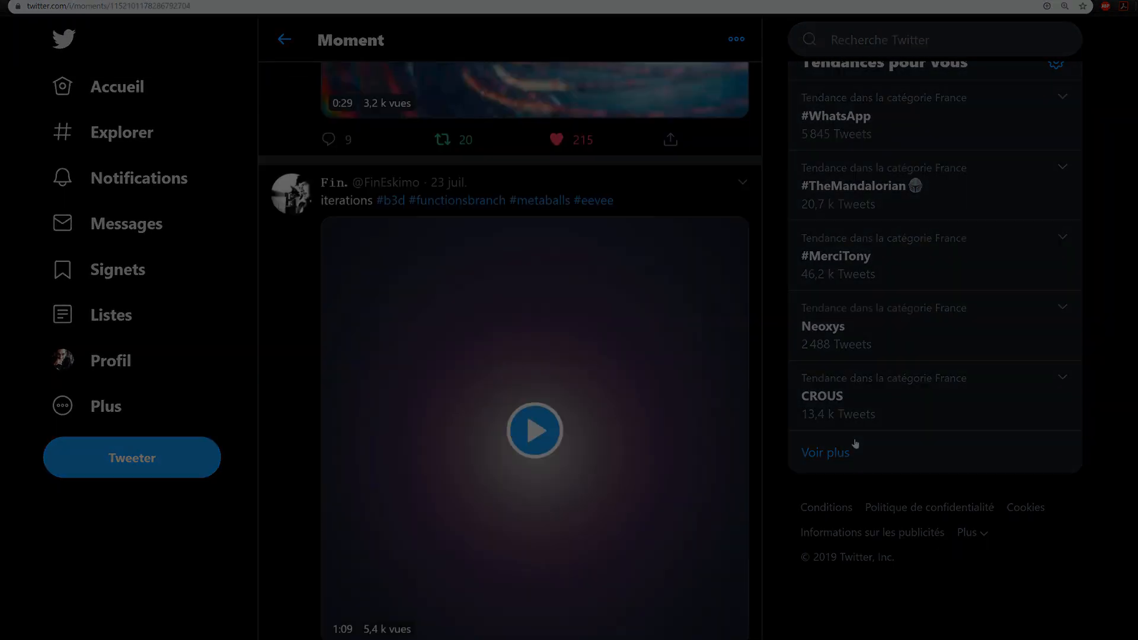
{"action": "left_click", "coordinate": [534, 431]}
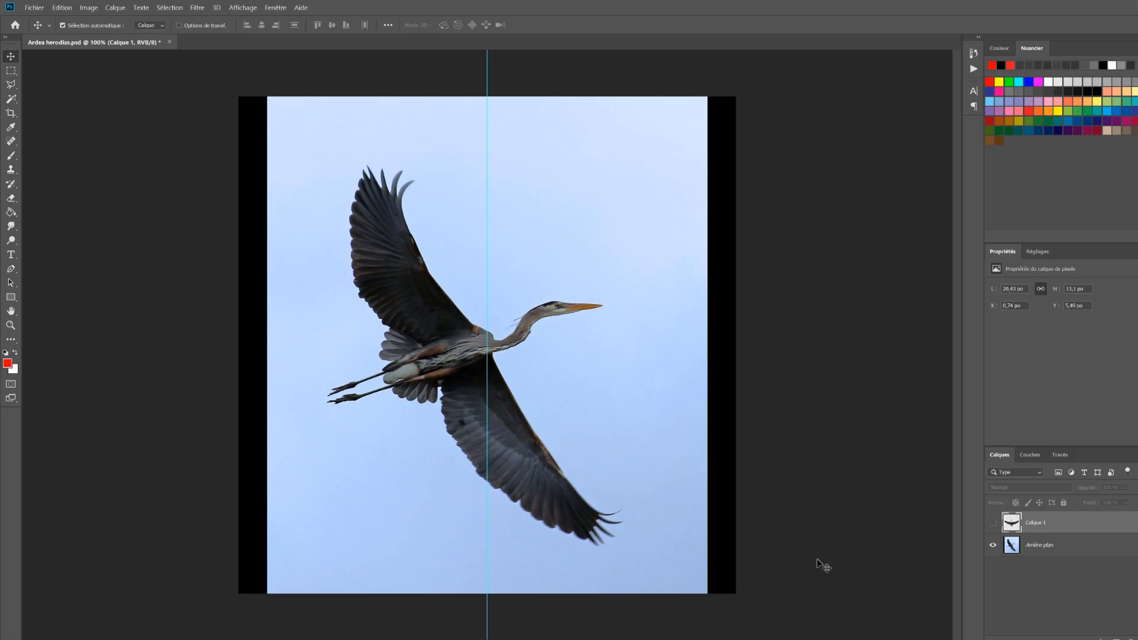
Hide the Arrière-plan background layer and toggle Calque 1's visibility
{"action": "left_click", "coordinate": [993, 545]}
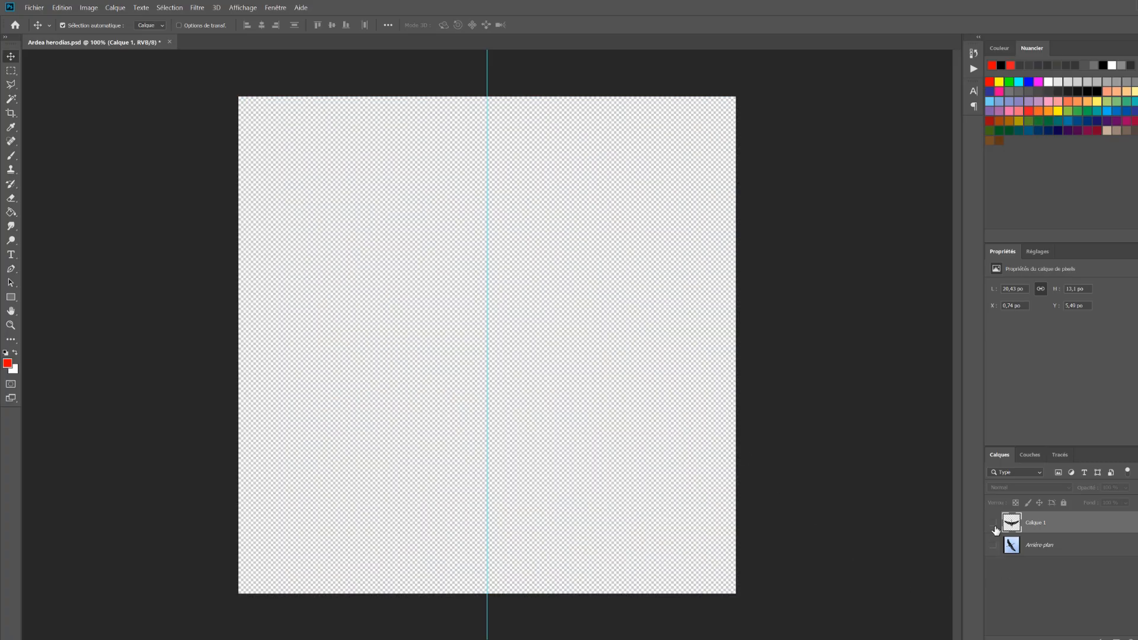
{"action": "left_click", "coordinate": [993, 522]}
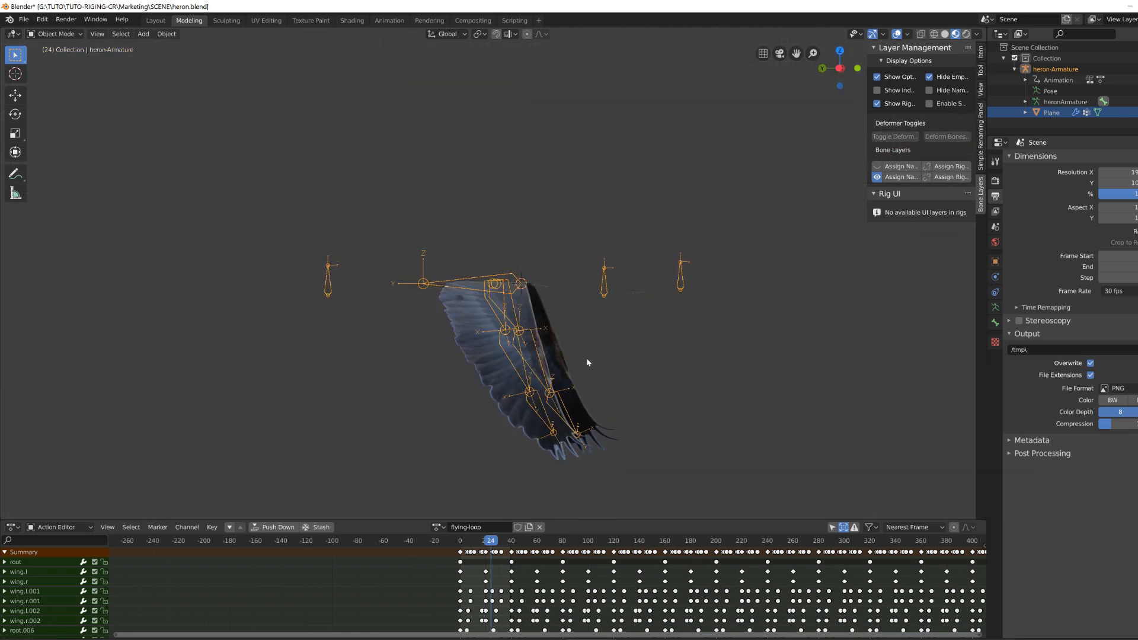
Play the heron's flying-loop wing animation in the Action Editor
{"action": "key", "text": "Space"}
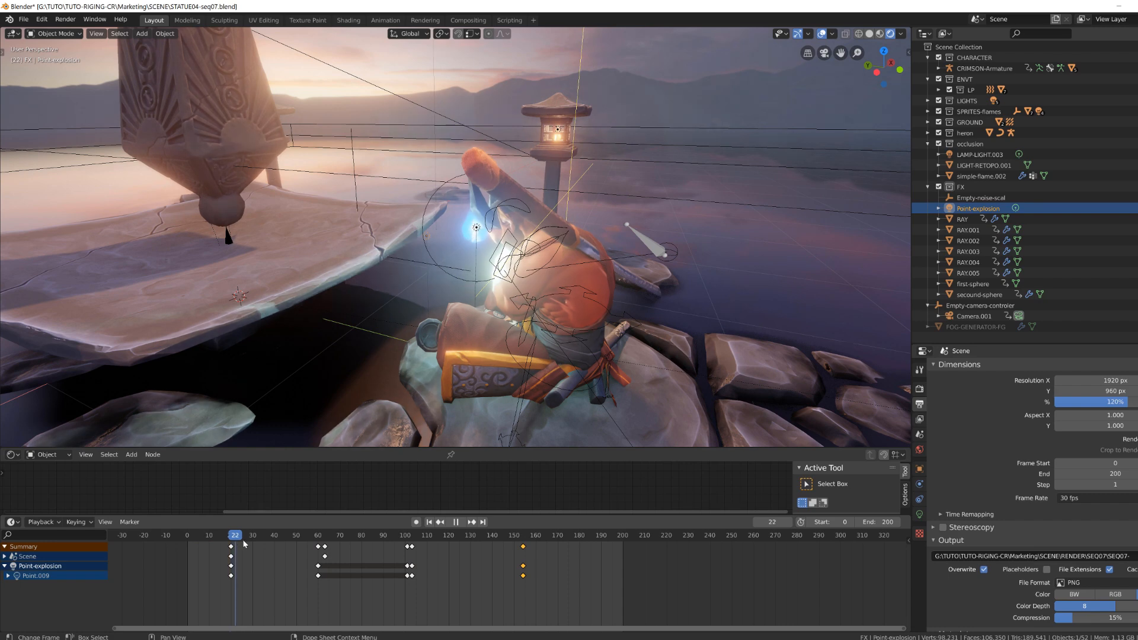
Scrub the explosion animation and switch the Shader Editor from World to Object
{"action": "left_click", "coordinate": [268, 535]}
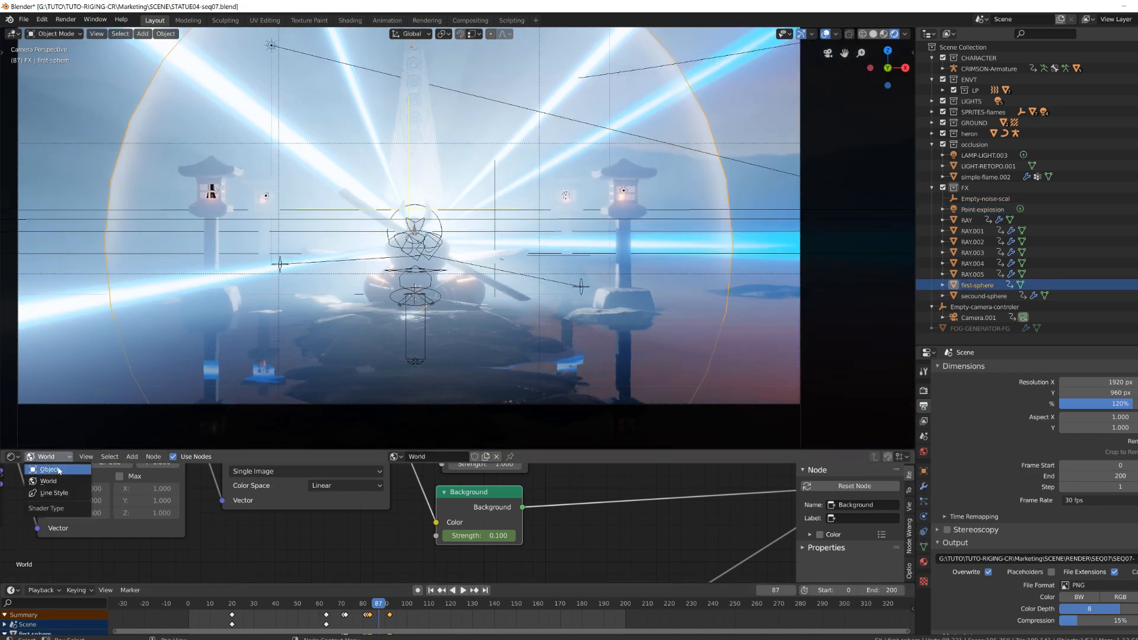
{"action": "left_click", "coordinate": [46, 468]}
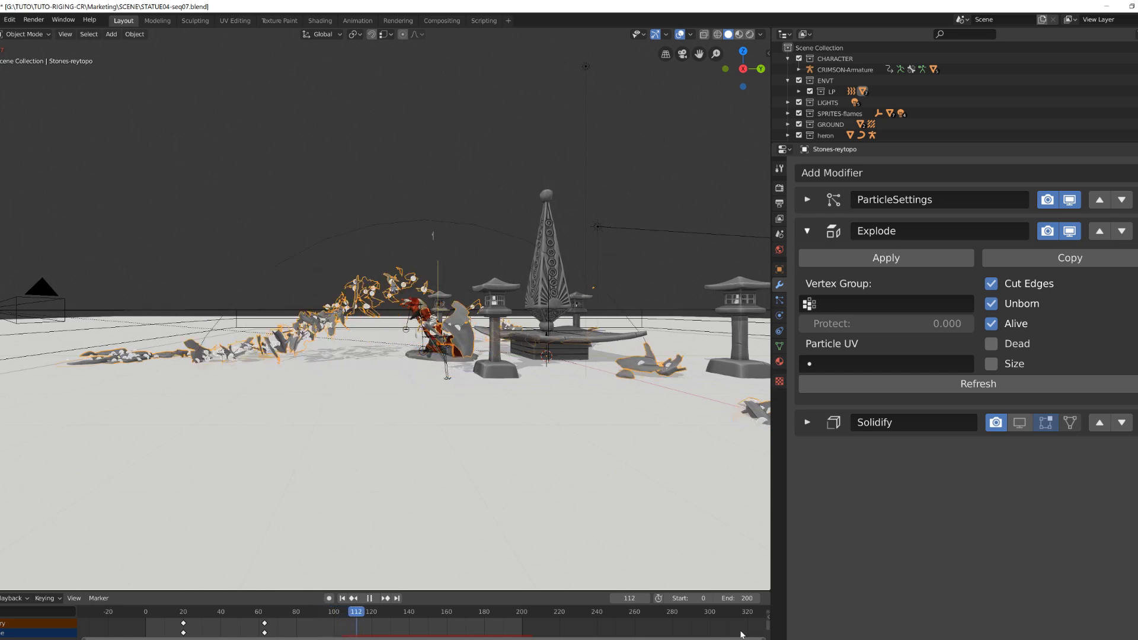
Play the timeline so the Stones-reytopo fragments explode and clear away
{"action": "left_click", "coordinate": [371, 598]}
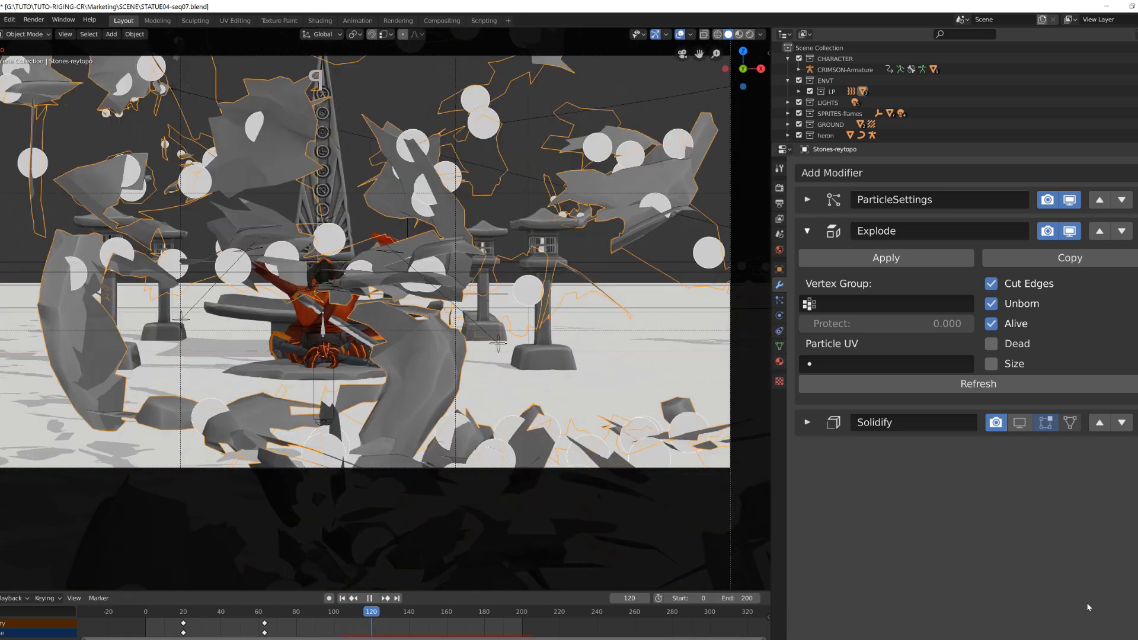
{"action": "left_click", "coordinate": [369, 611]}
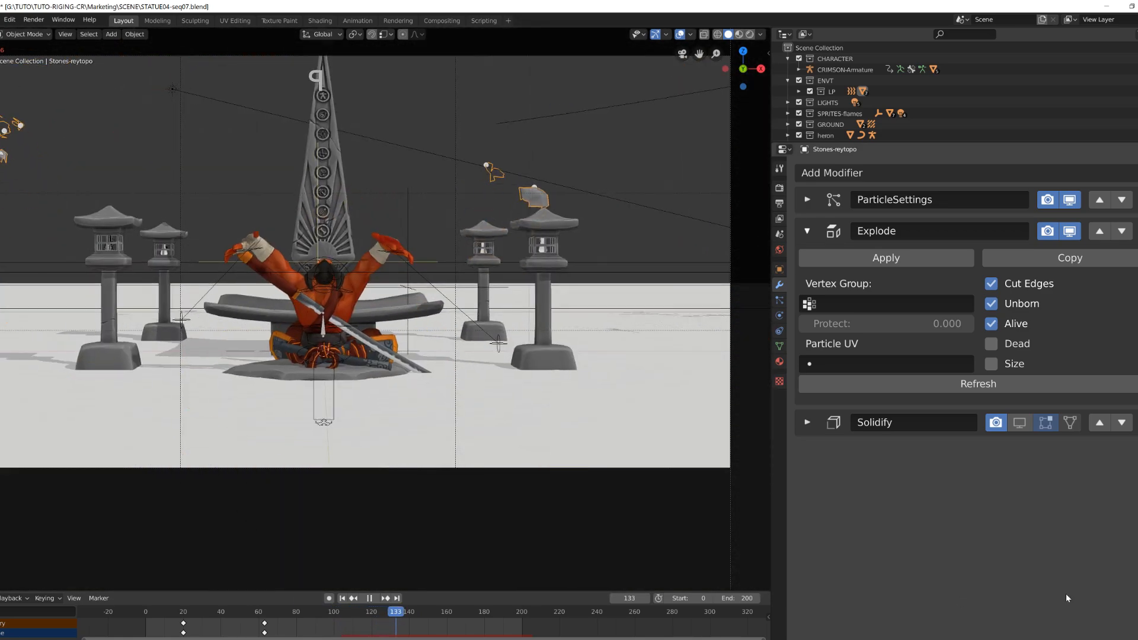